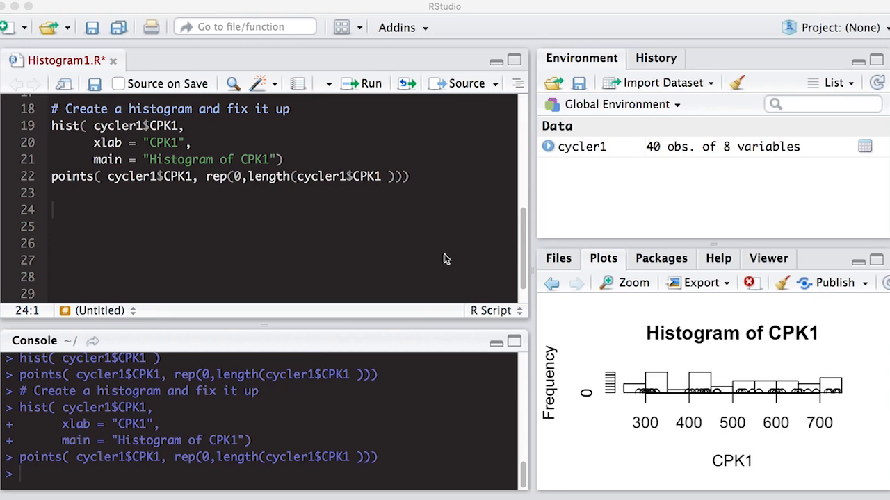
Write temp1 <- hist( cycler1$CPK1 ) on the empty line below the points call
{"action": "left_click", "coordinate": [52, 209]}
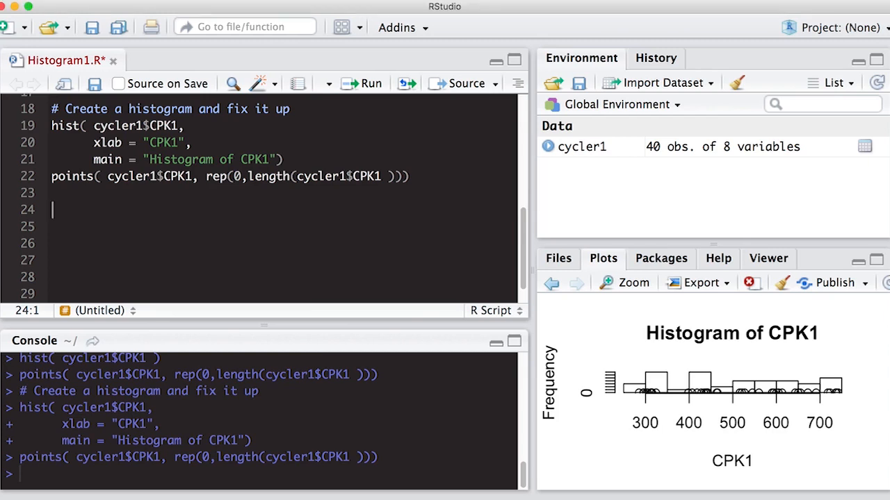
{"action": "type", "text": "h"}
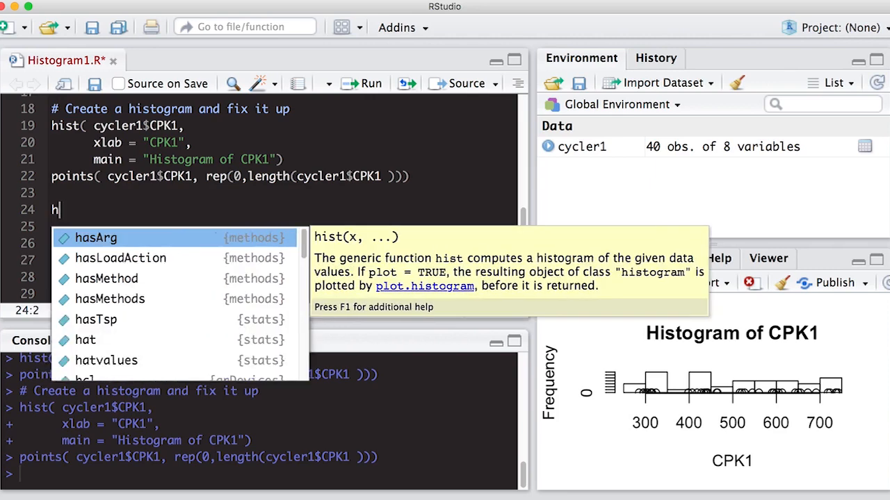
{"action": "type", "text": "emp1"}
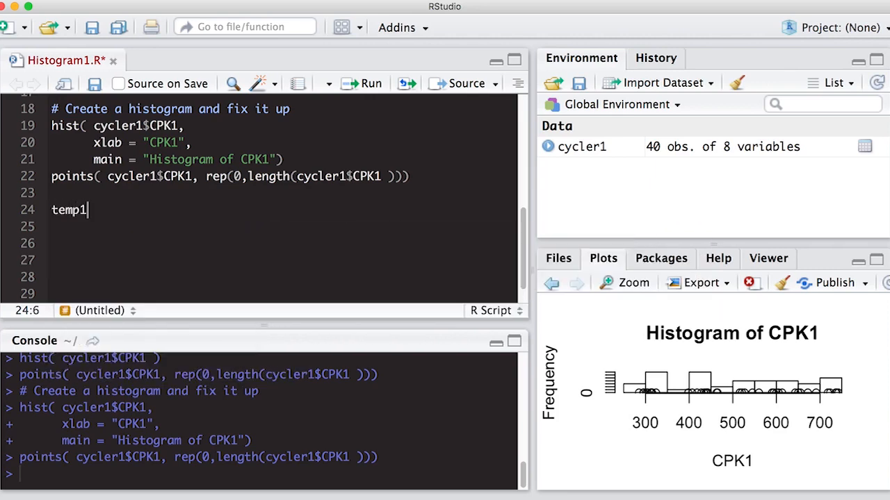
{"action": "type", "text": "<- hist"}
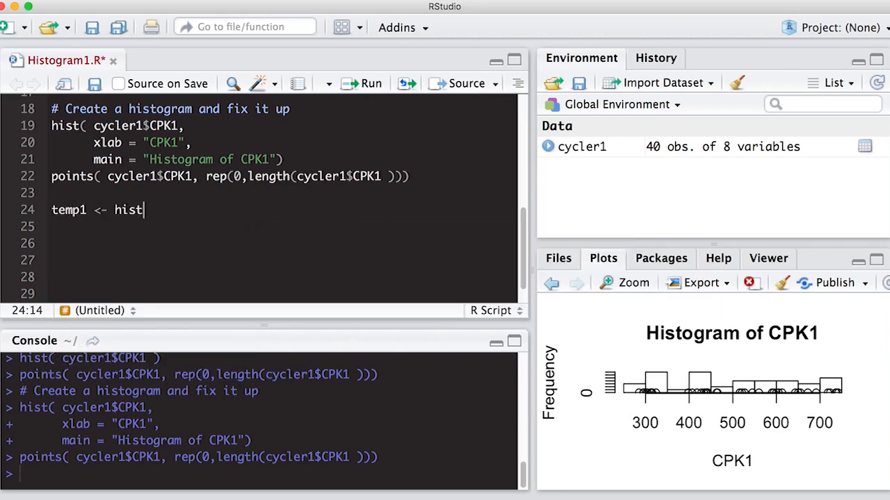
{"action": "type", "text": "( cycler1$"}
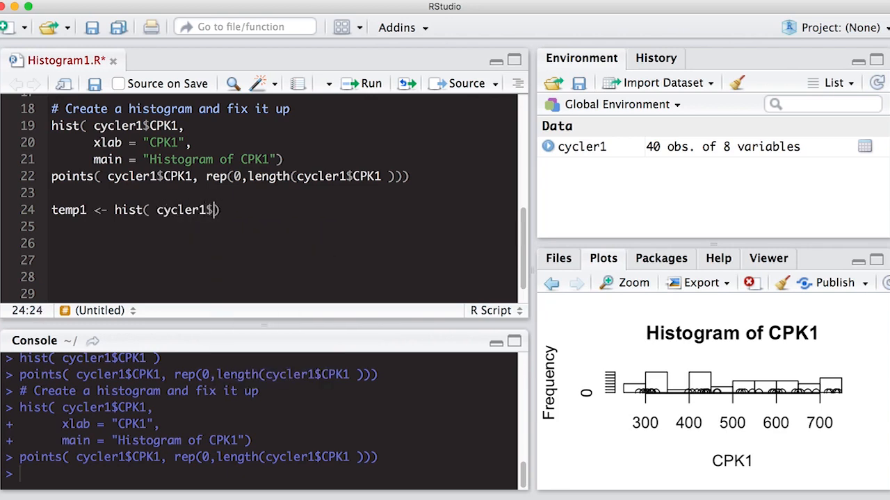
{"action": "type", "text": "CPK1"}
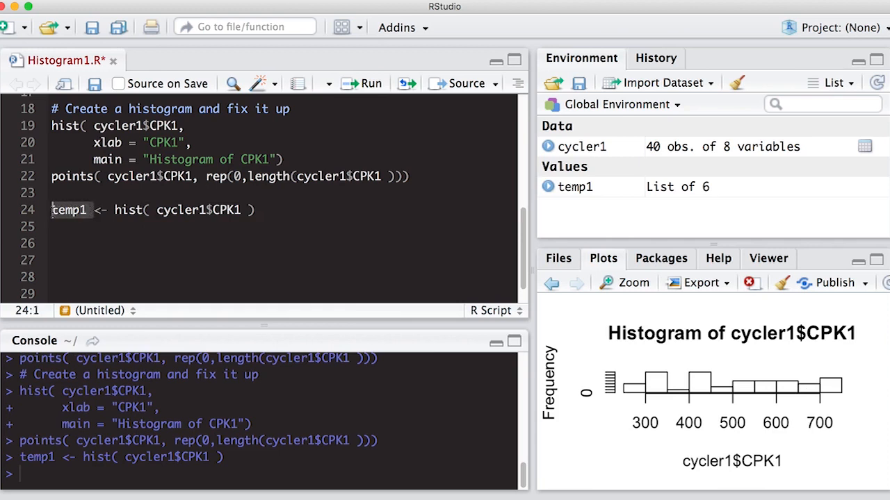
{"action": "mouse_move", "coordinate": [605, 188]}
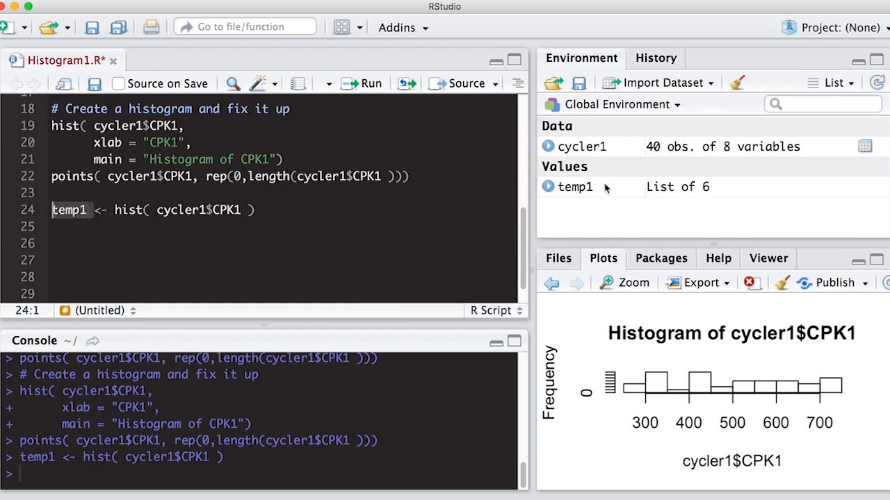
{"action": "mouse_move", "coordinate": [588, 187]}
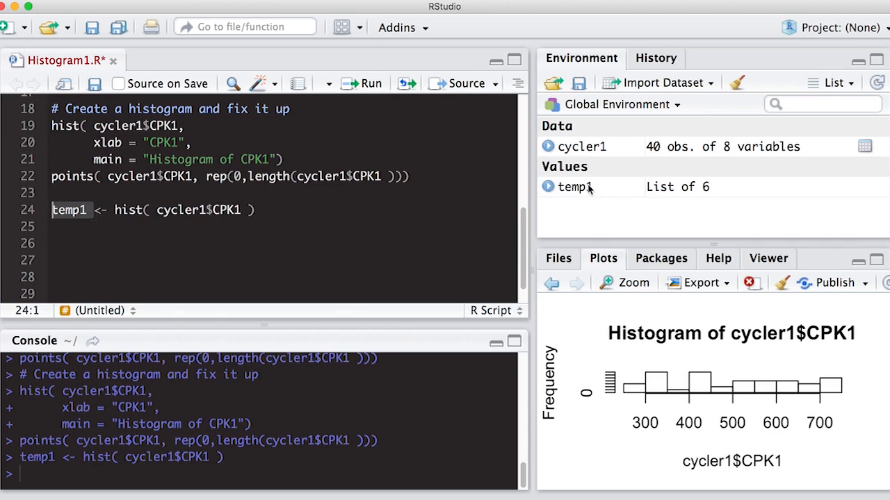
{"action": "mouse_move", "coordinate": [681, 195]}
{"action": "type", "text": "temp1"}
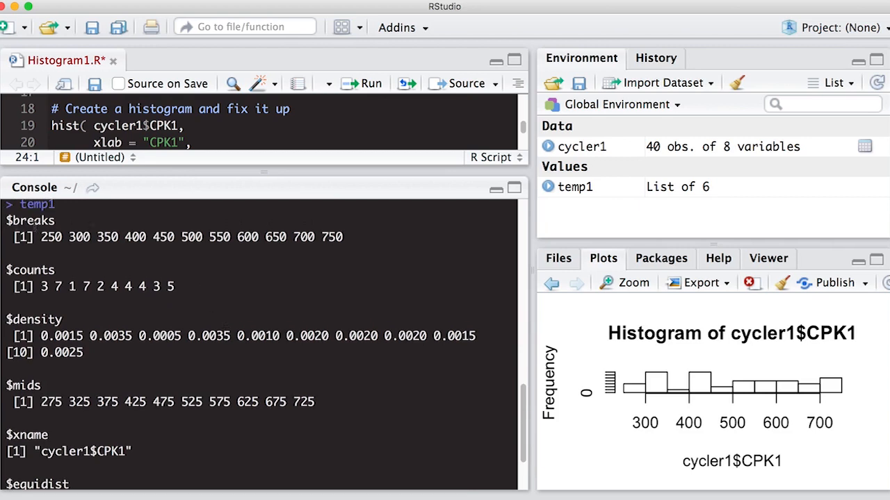
{"action": "mouse_move", "coordinate": [625, 292]}
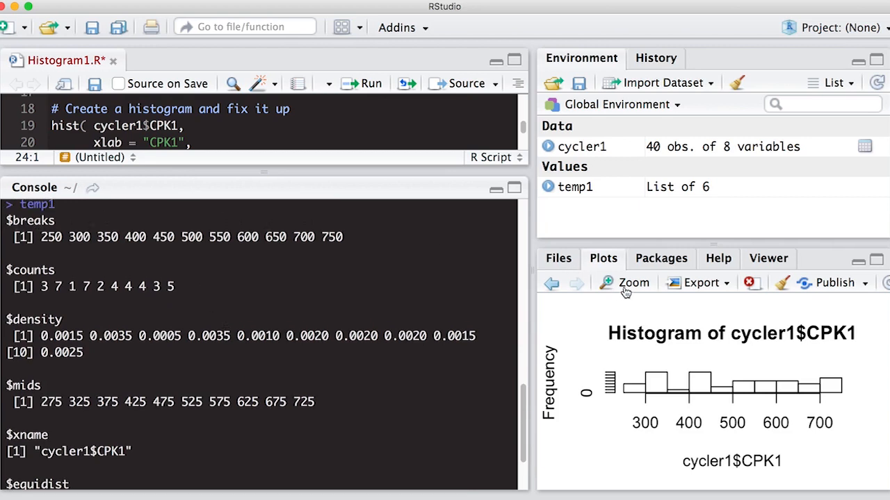
{"action": "left_click", "coordinate": [625, 283]}
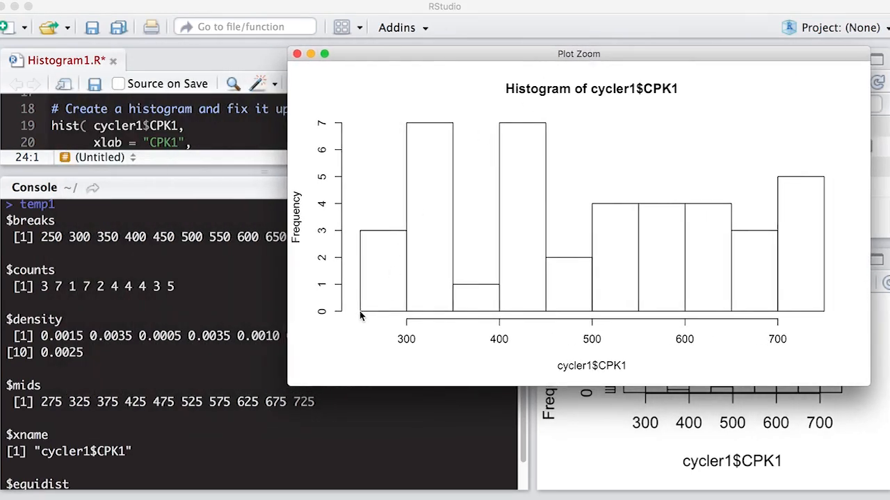
{"action": "mouse_move", "coordinate": [410, 315]}
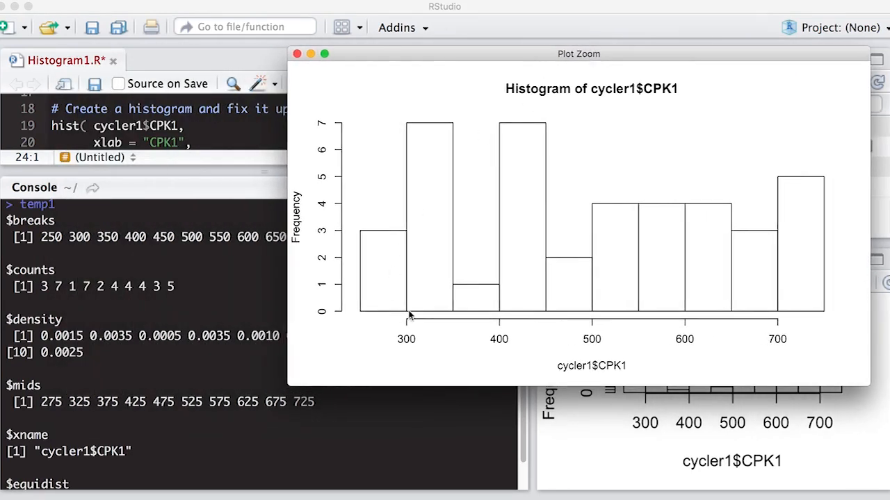
{"action": "mouse_move", "coordinate": [497, 320]}
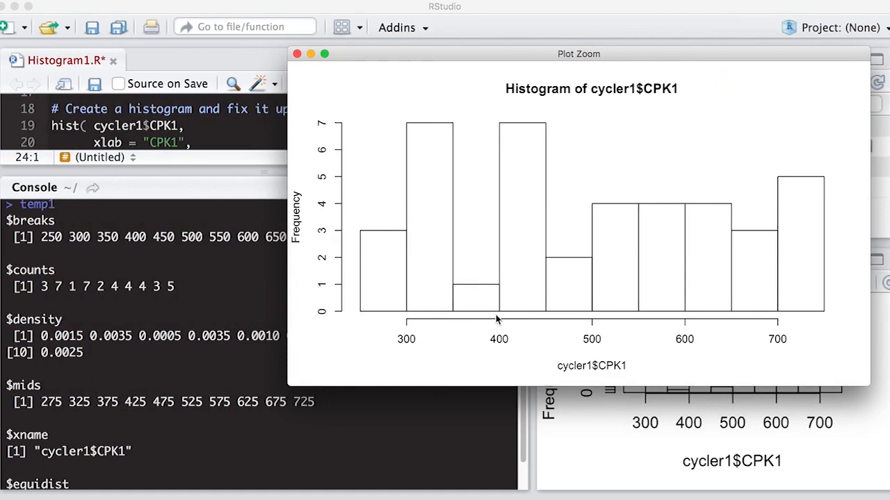
{"action": "mouse_move", "coordinate": [244, 258]}
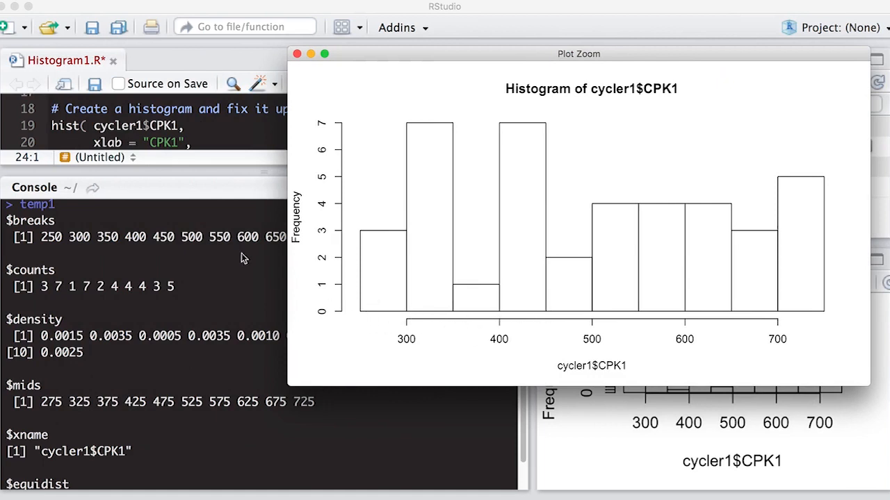
{"action": "mouse_move", "coordinate": [653, 312]}
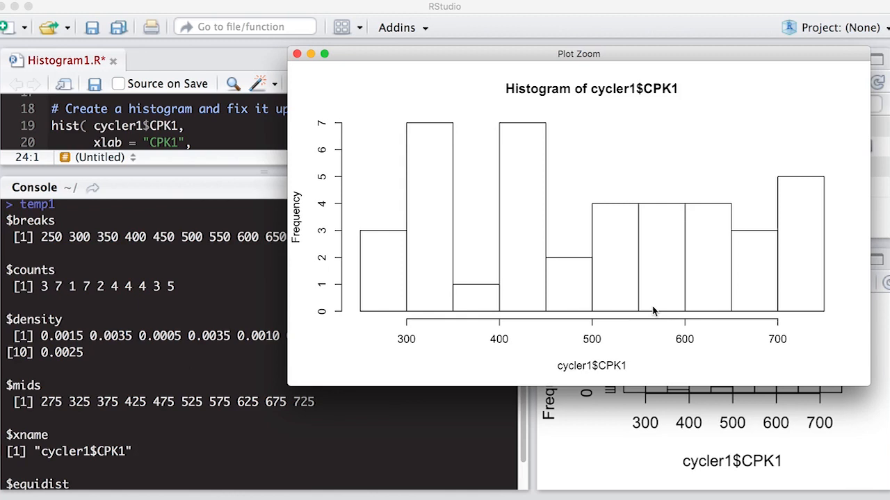
{"action": "mouse_move", "coordinate": [48, 276]}
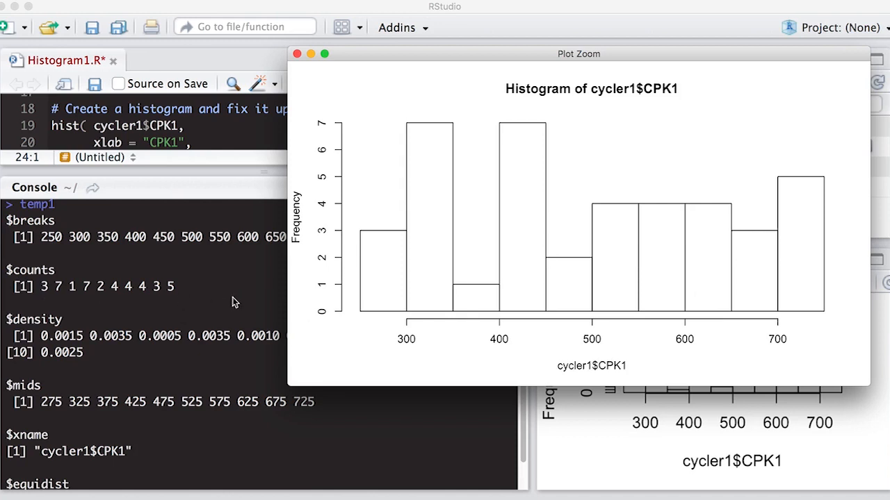
{"action": "mouse_move", "coordinate": [674, 297]}
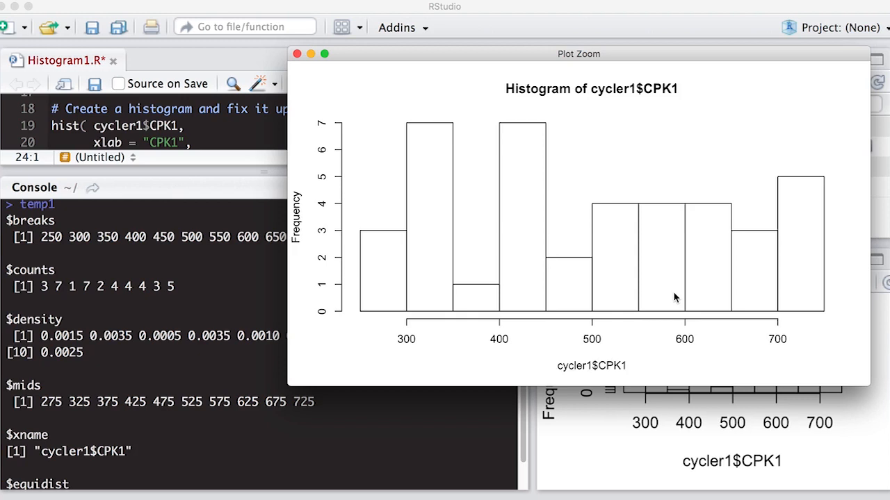
{"action": "mouse_move", "coordinate": [132, 354]}
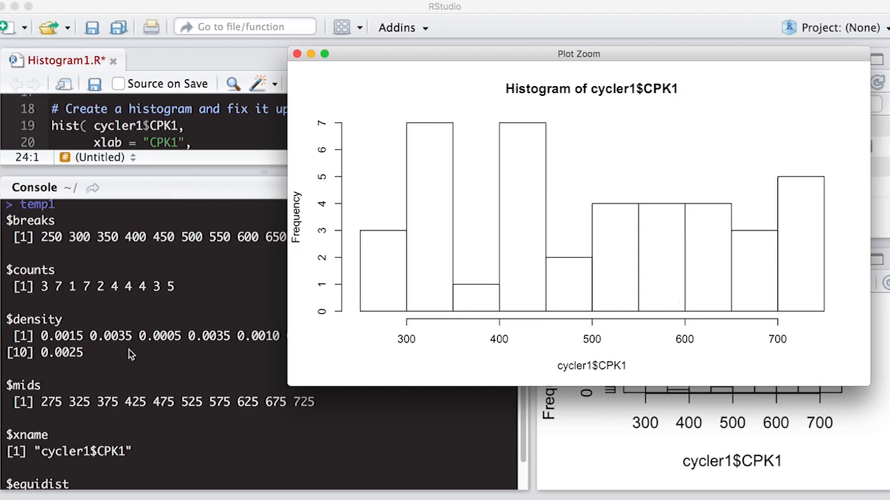
{"action": "mouse_move", "coordinate": [209, 347]}
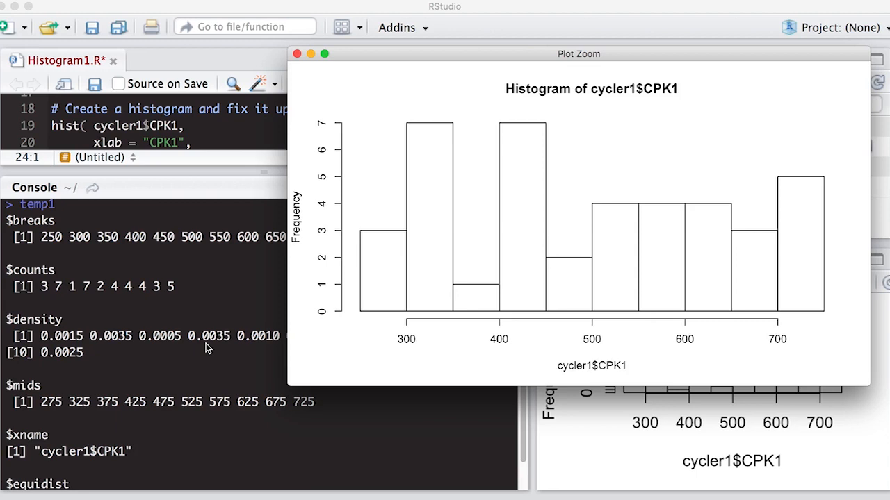
{"action": "mouse_move", "coordinate": [179, 351]}
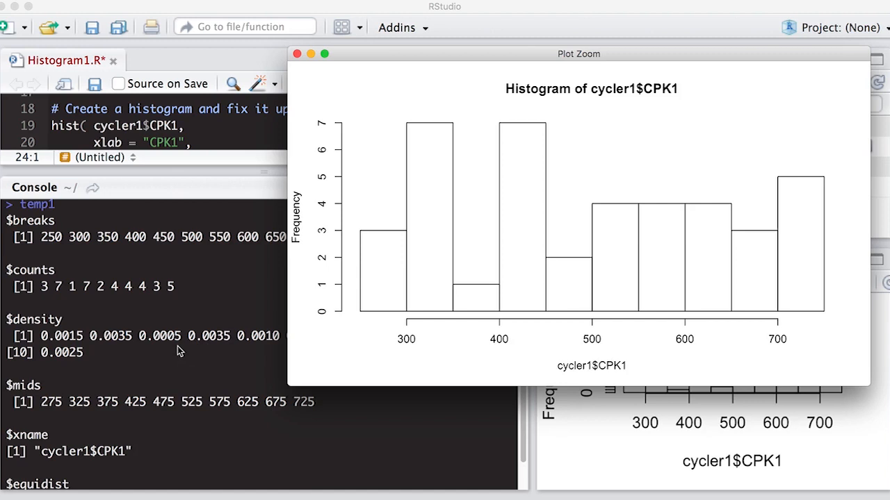
{"action": "mouse_move", "coordinate": [52, 400]}
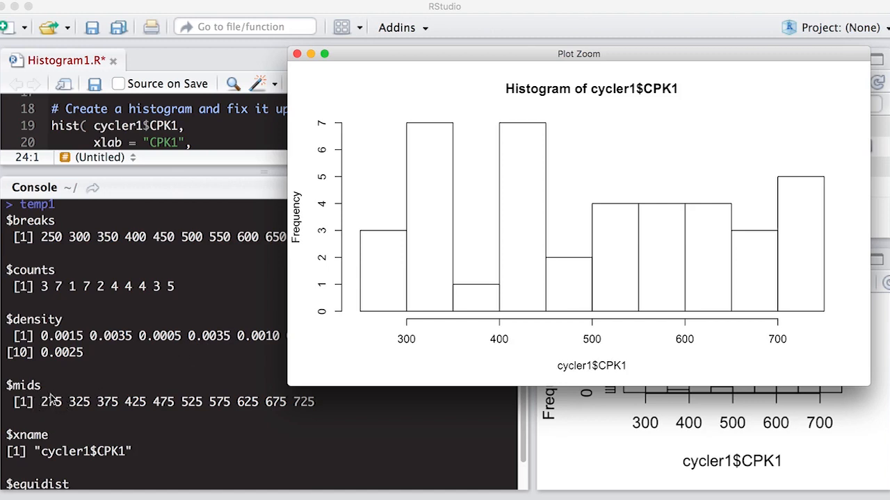
{"action": "mouse_move", "coordinate": [385, 315]}
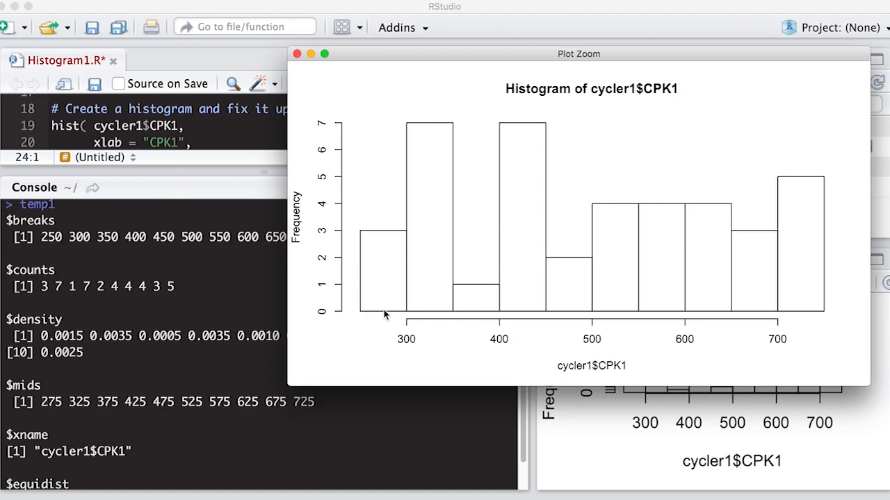
{"action": "mouse_move", "coordinate": [645, 310]}
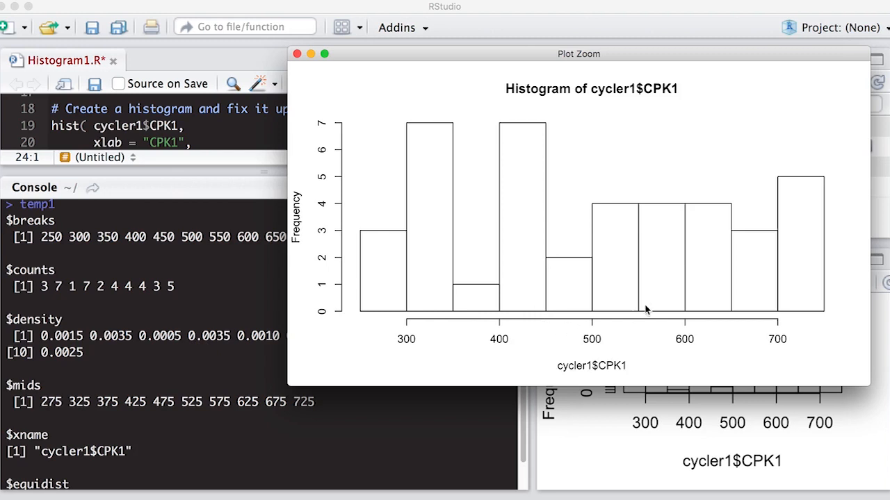
{"action": "scroll", "scroll_direction": "down", "scroll_amount": 3}
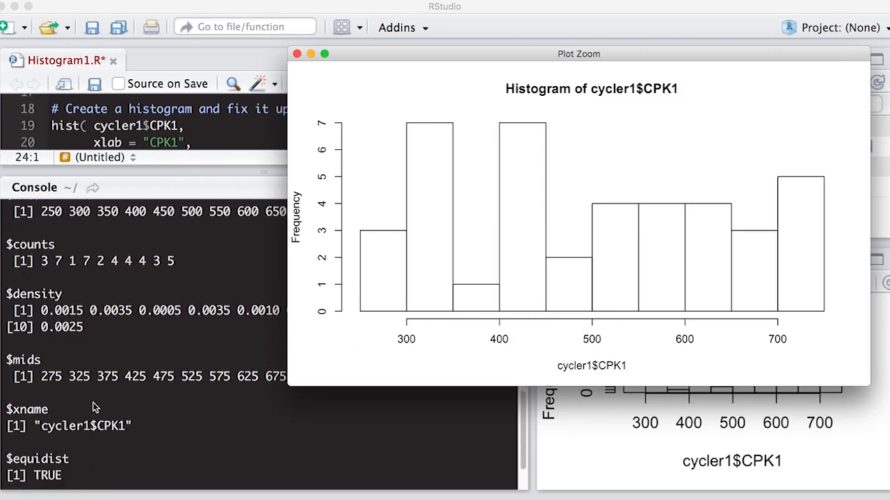
{"action": "scroll", "scroll_direction": "down", "scroll_amount": 3}
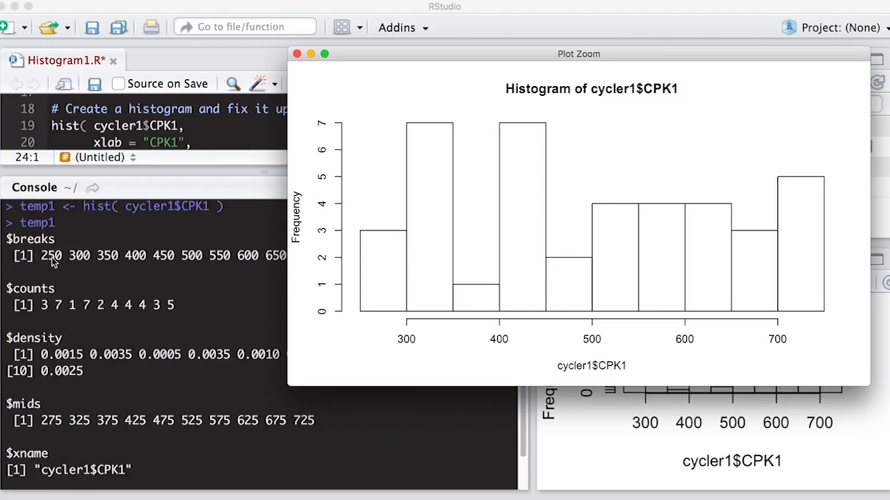
{"action": "mouse_move", "coordinate": [78, 263]}
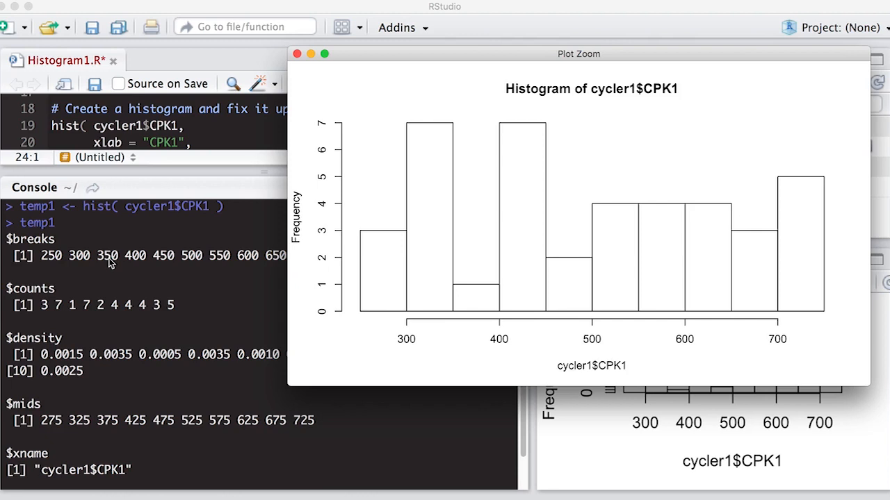
{"action": "mouse_move", "coordinate": [115, 267]}
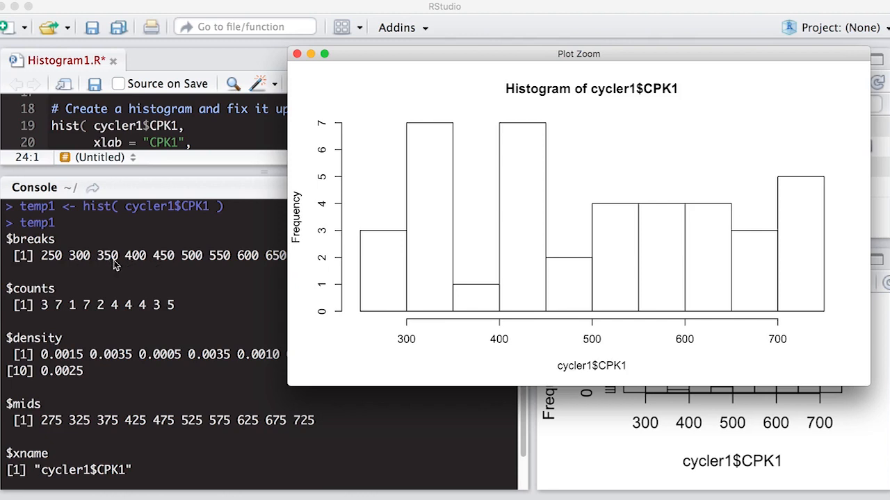
{"action": "mouse_move", "coordinate": [120, 266]}
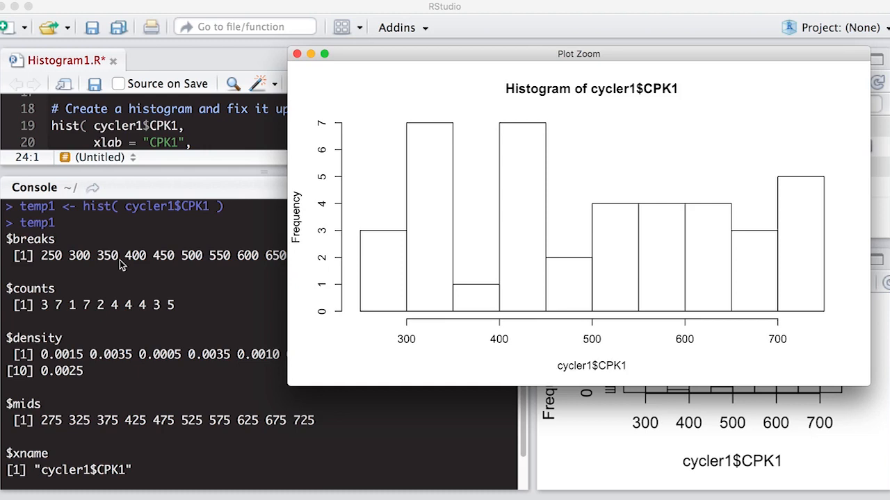
{"action": "mouse_move", "coordinate": [253, 175]}
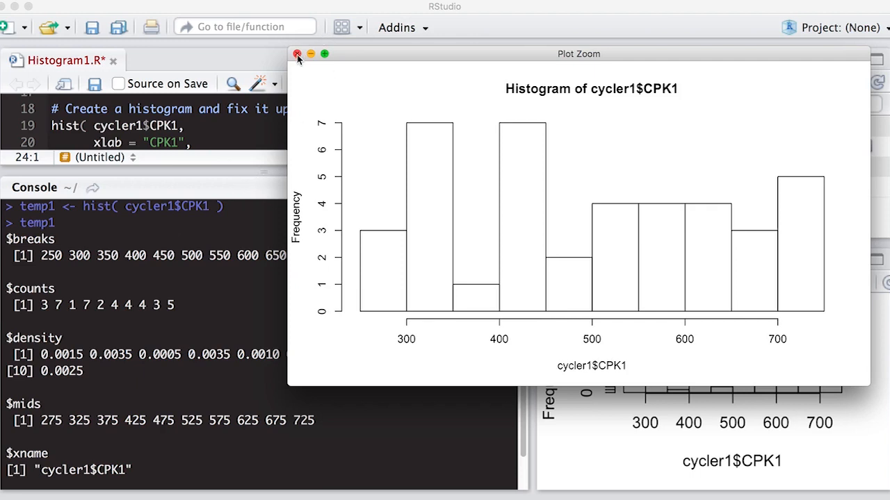
Close the Plot Zoom window showing the enlarged histogram
{"action": "left_click", "coordinate": [297, 54]}
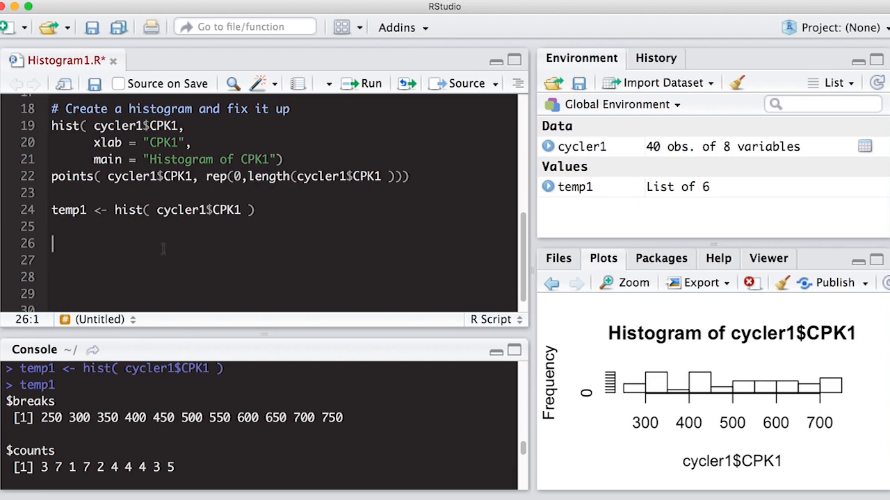
Copy the labelled hist() block below temp1 and add col = "orange"
{"action": "left_click_drag", "start_coordinate": [51, 126], "coordinate": [206, 176]}
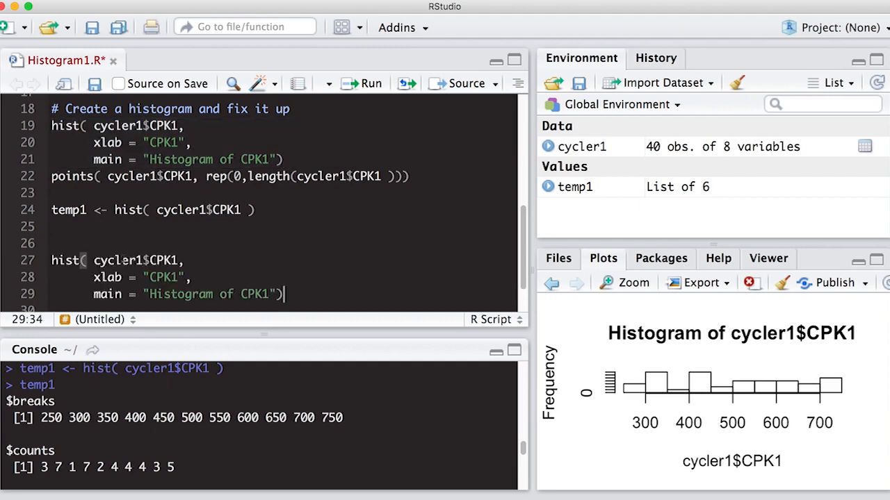
{"action": "scroll", "scroll_direction": "down", "scroll_amount": 3}
{"action": "type", "text": ","}
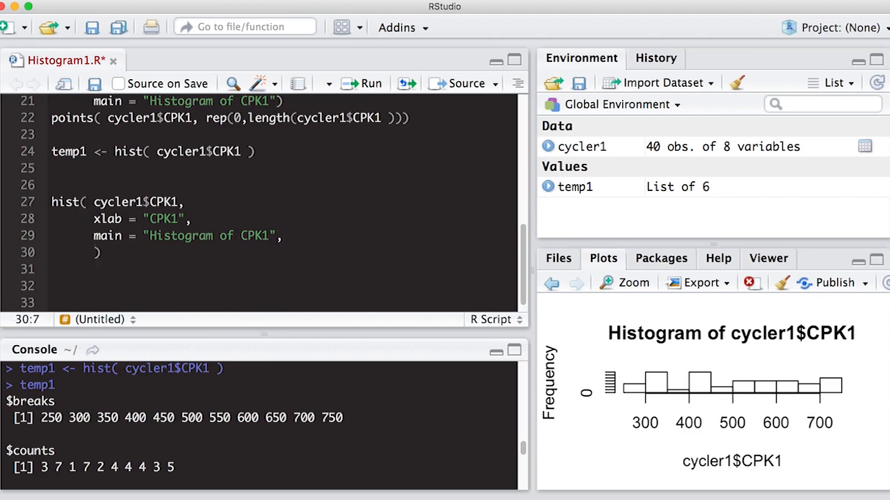
{"action": "type", "text": "col = \""}
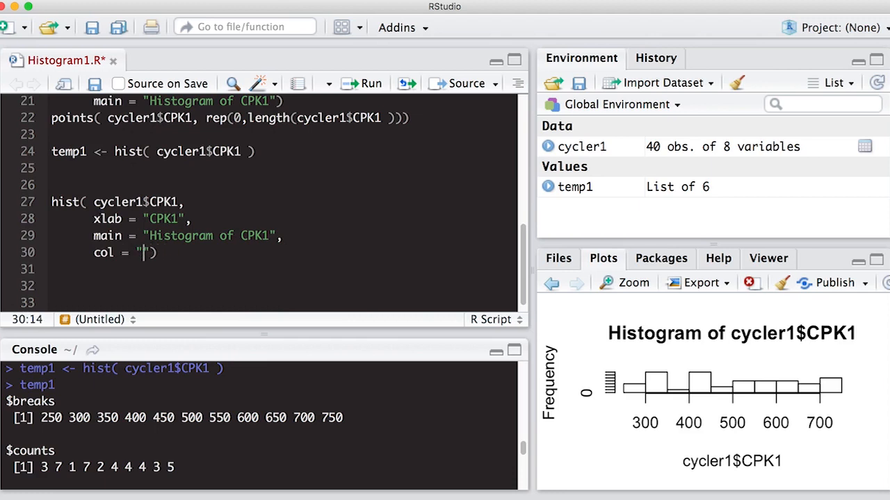
{"action": "type", "text": "orange"}
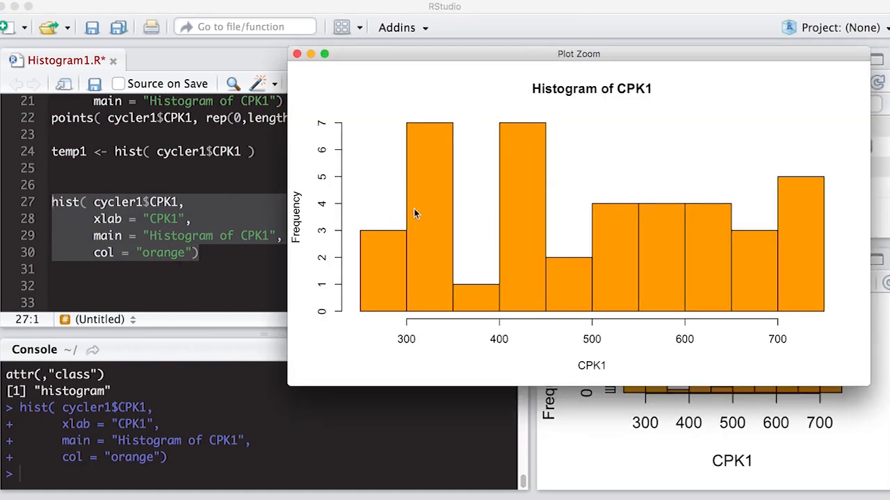
{"action": "mouse_move", "coordinate": [591, 278]}
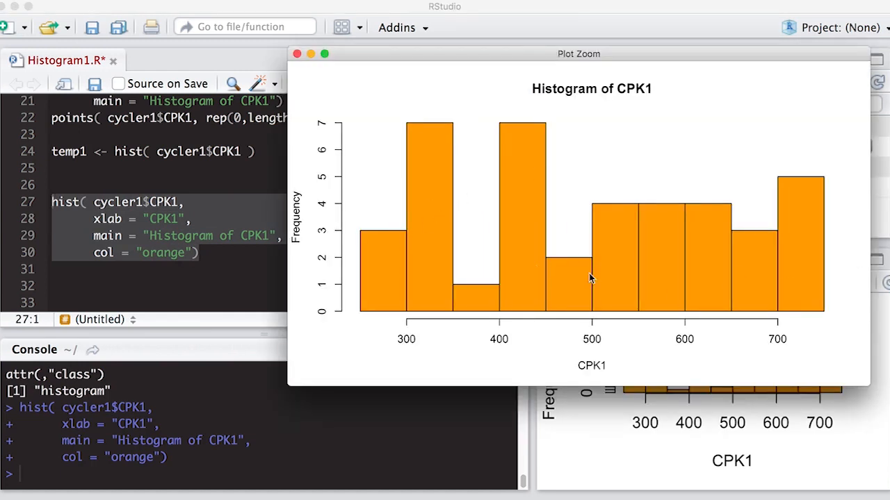